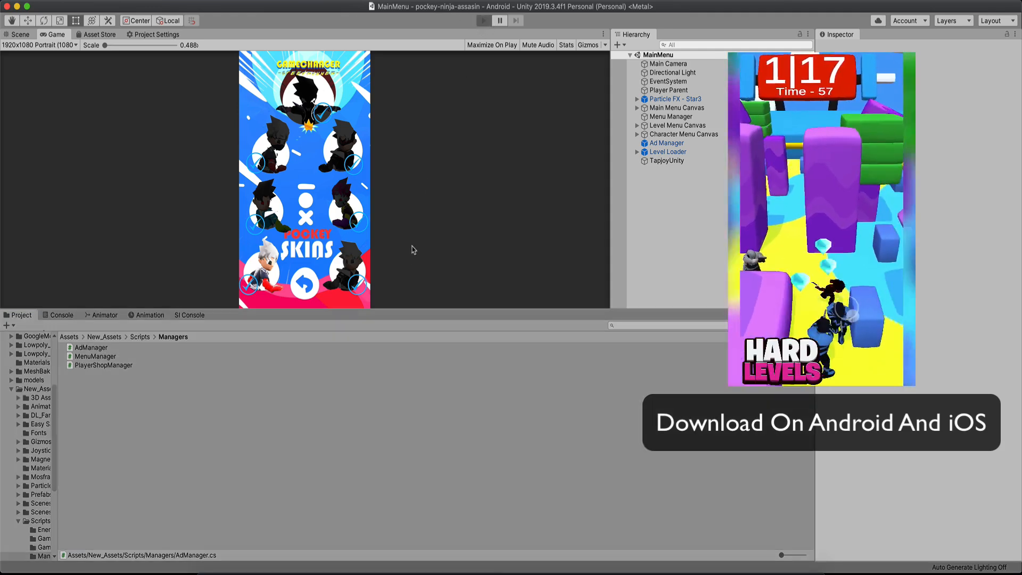
Start Play mode and dismiss the Android Resolver warning to reach the main menu
{"action": "left_click", "coordinate": [484, 20]}
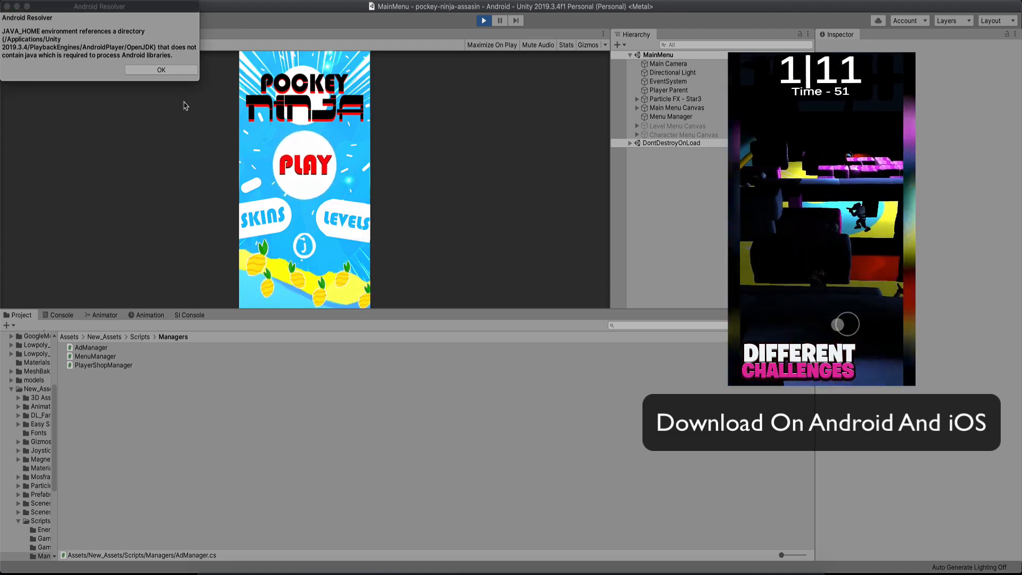
{"action": "left_click", "coordinate": [161, 70]}
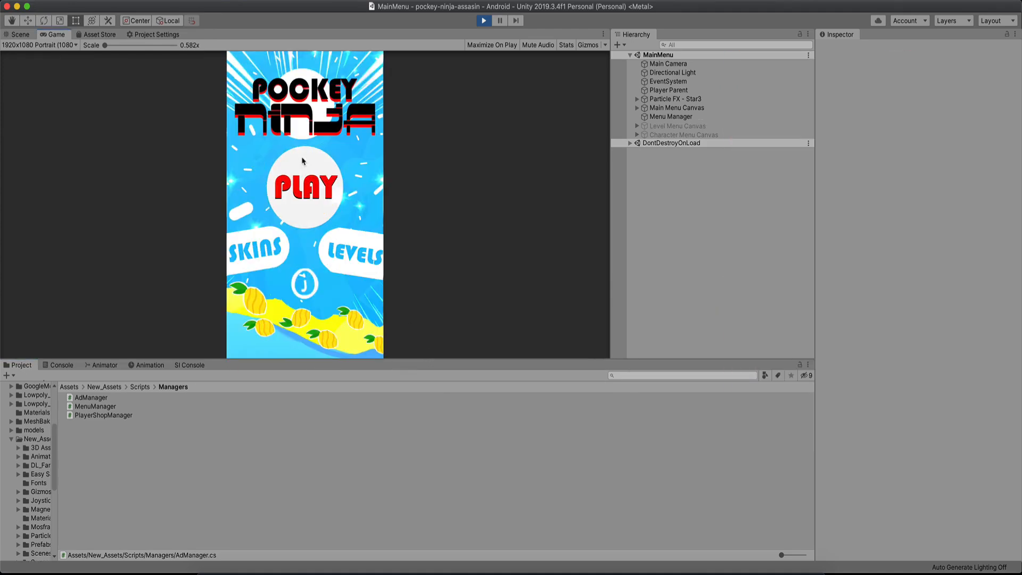
Play LVL1, choose CONTINUE after dying and close the Unity Ads test screen to revive
{"action": "left_click", "coordinate": [304, 188]}
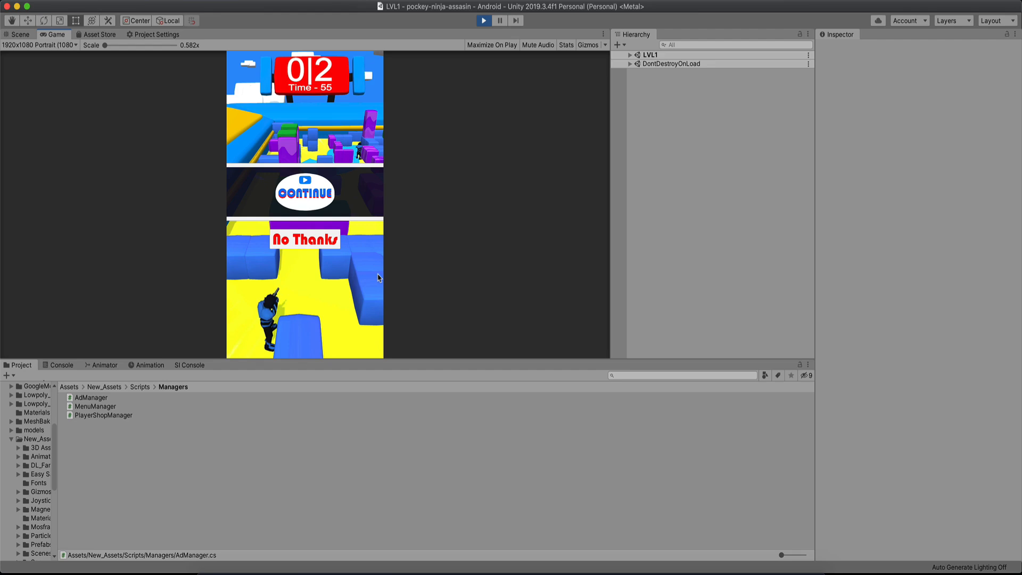
{"action": "mouse_move", "coordinate": [398, 273]}
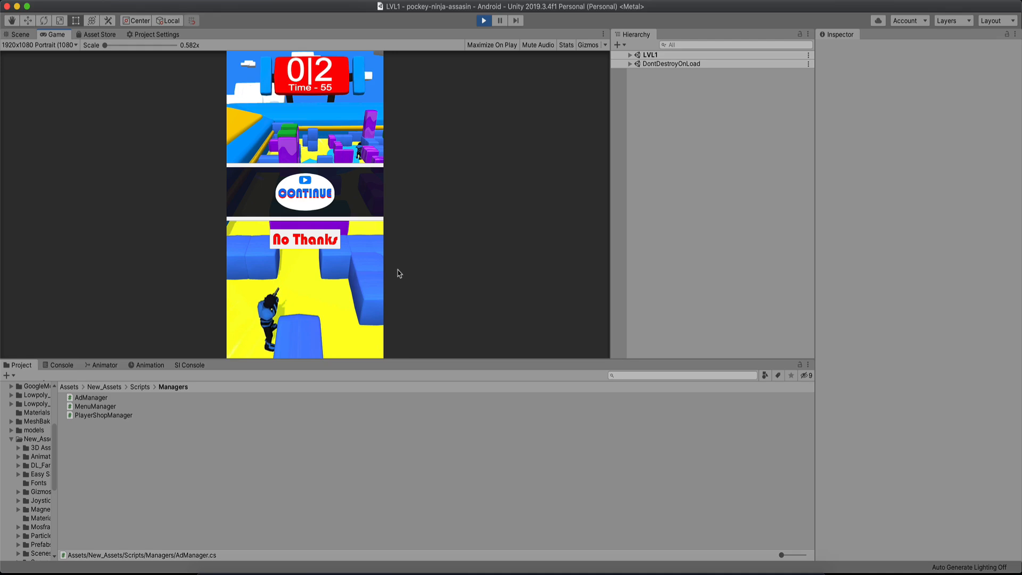
{"action": "left_click", "coordinate": [305, 193]}
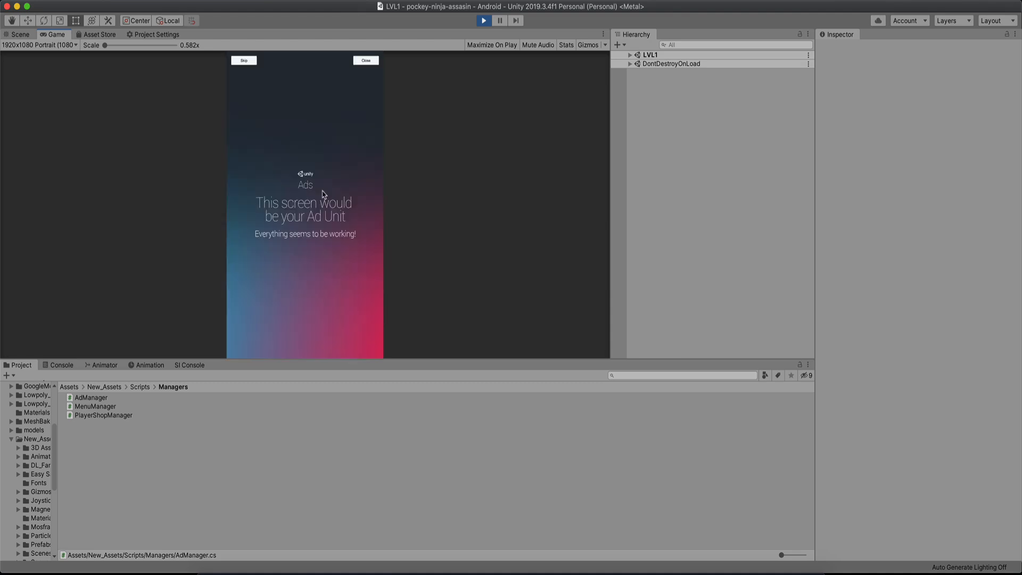
{"action": "mouse_move", "coordinate": [366, 61]}
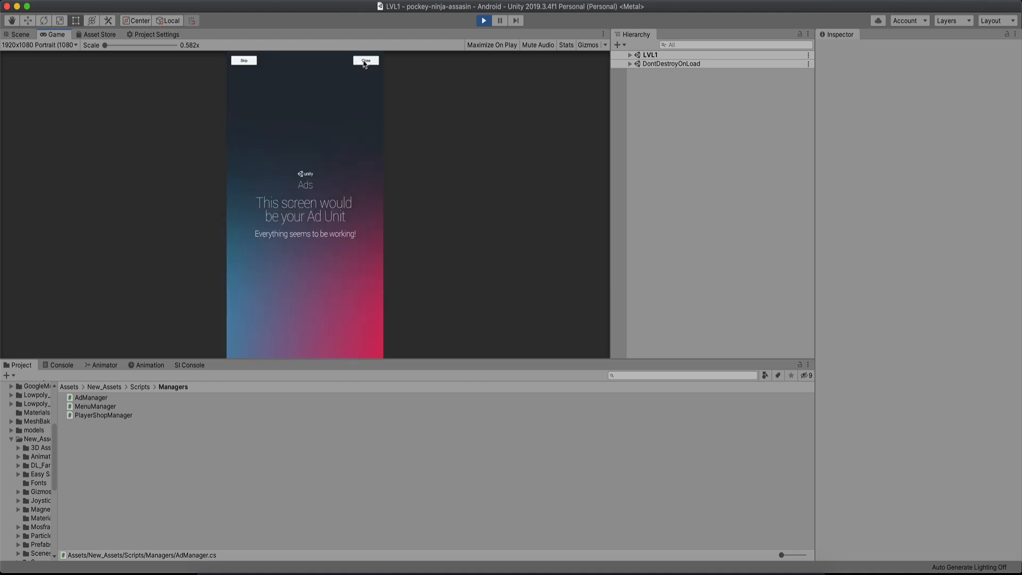
{"action": "left_click", "coordinate": [366, 60]}
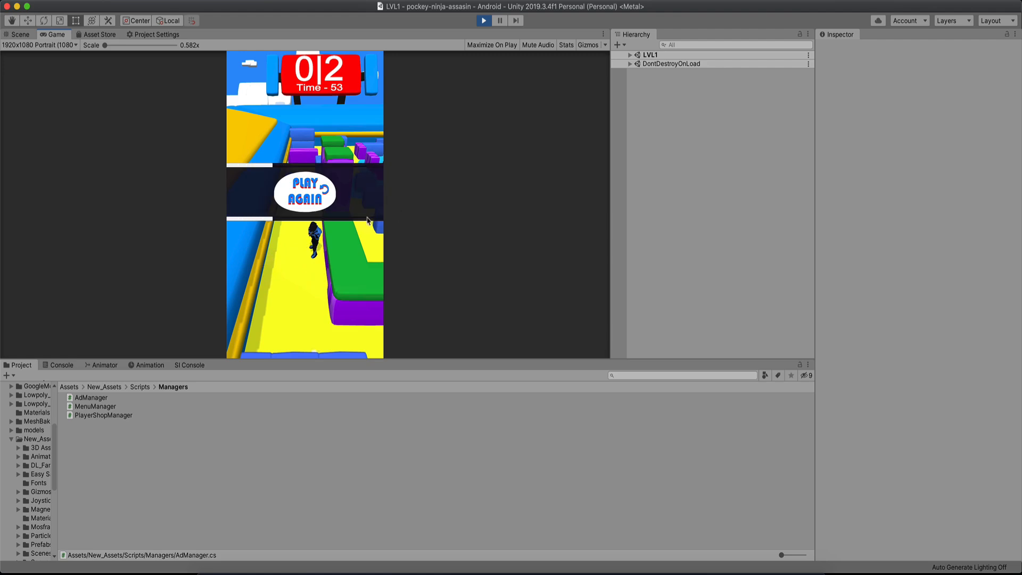
Play Again into a new LVL1 run, revive via the rewarded test ad, then stop Play mode
{"action": "left_click", "coordinate": [305, 192]}
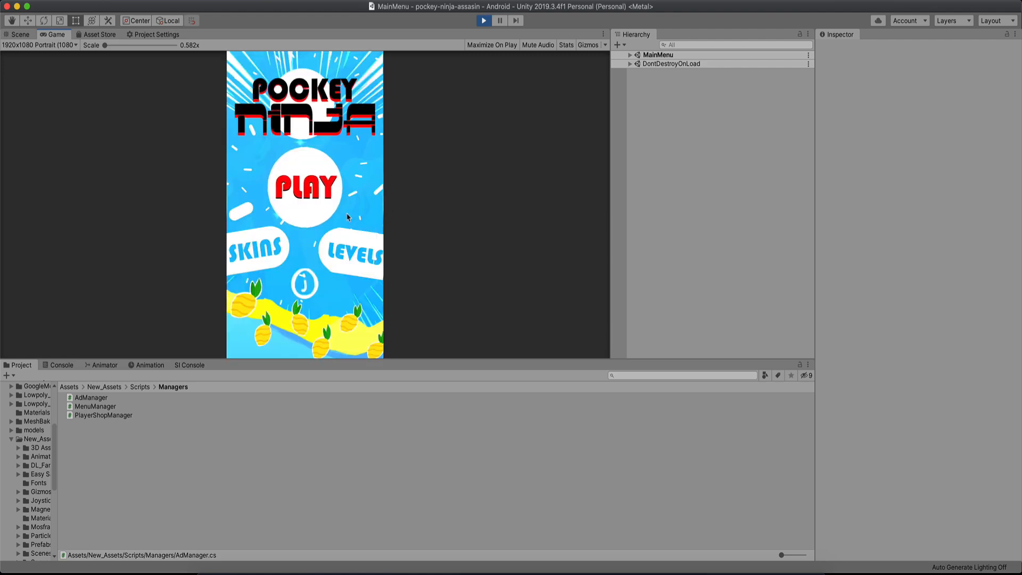
{"action": "left_click", "coordinate": [304, 188]}
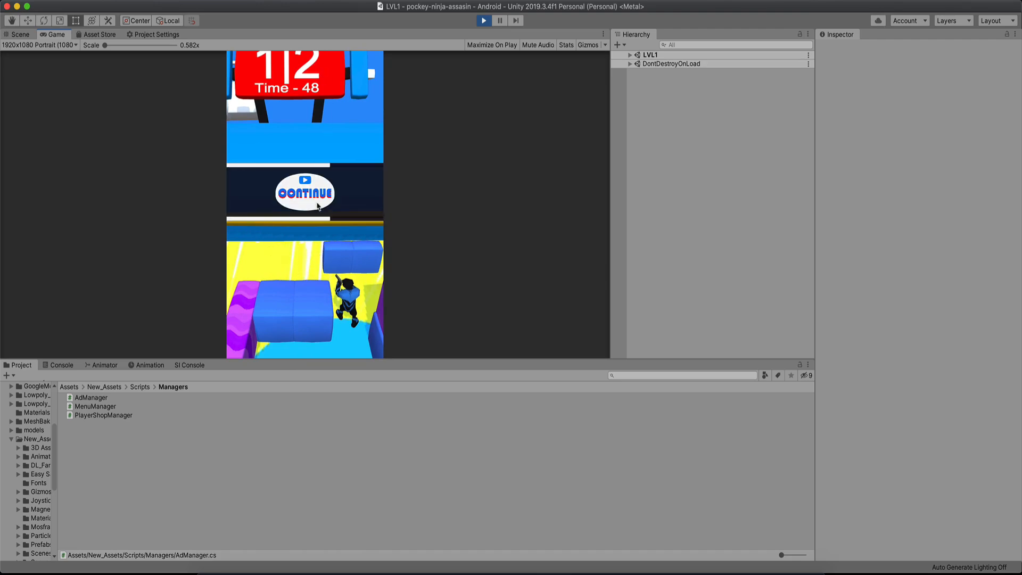
{"action": "left_click", "coordinate": [304, 192]}
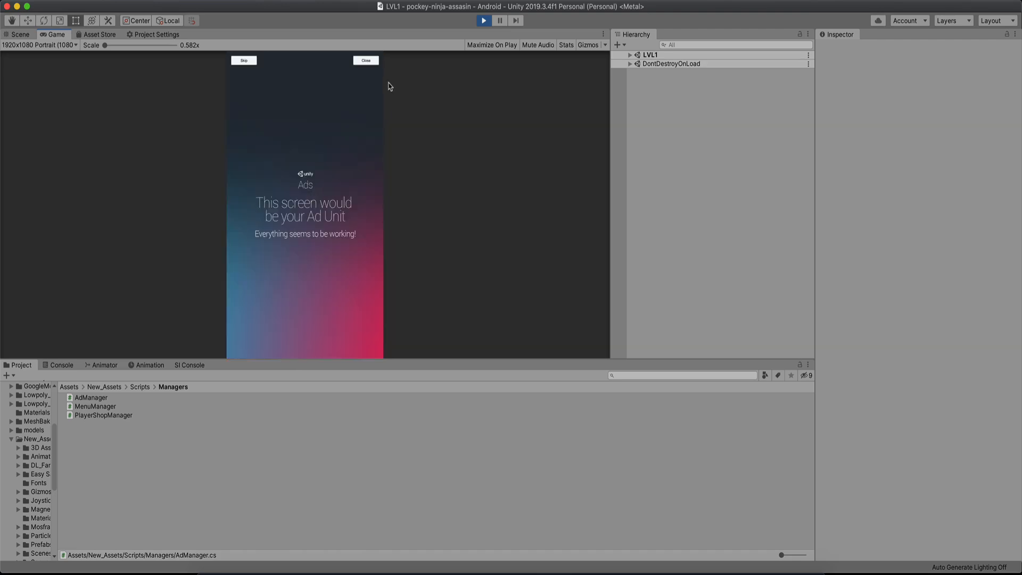
{"action": "left_click", "coordinate": [365, 60]}
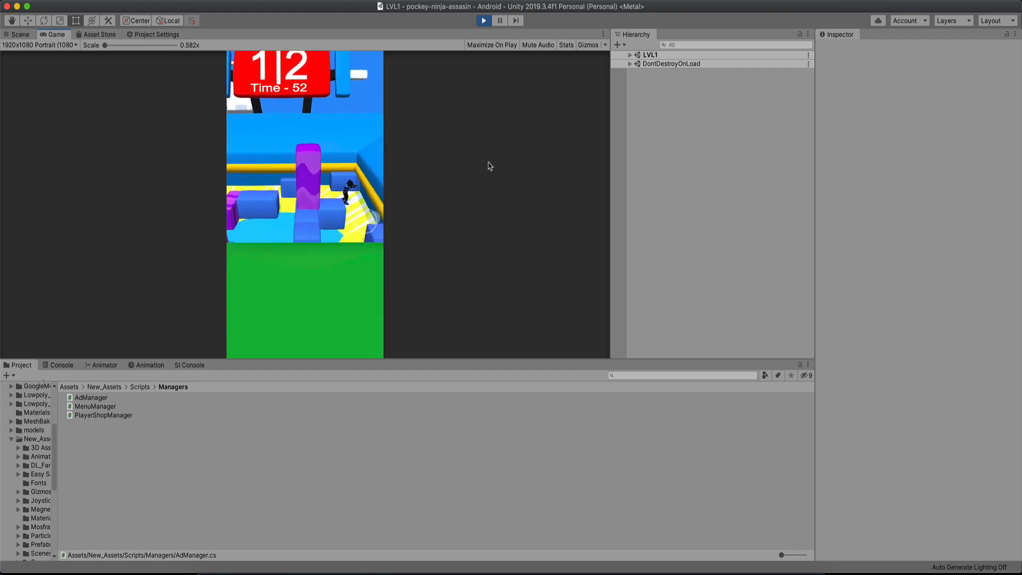
{"action": "mouse_move", "coordinate": [421, 162]}
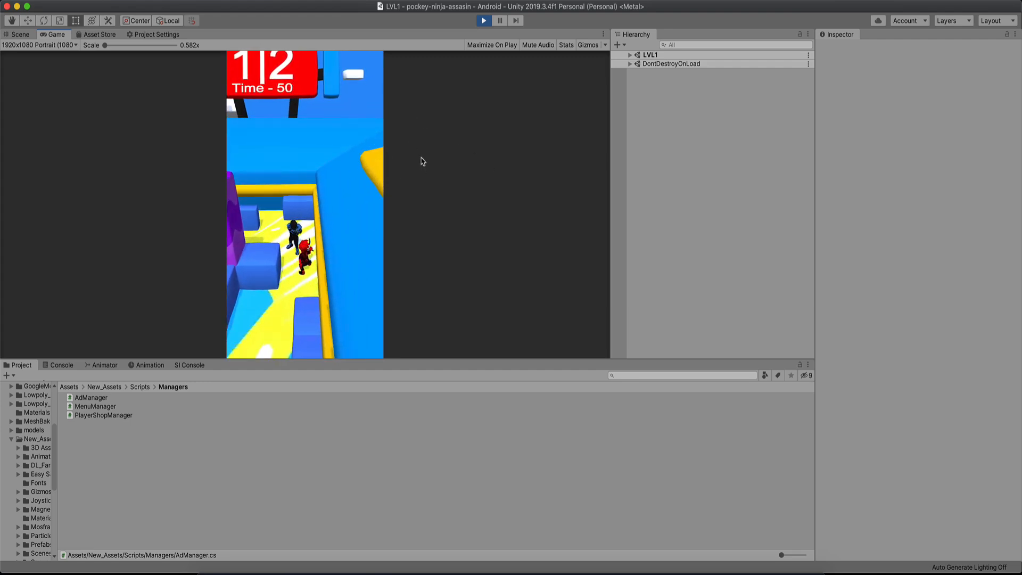
{"action": "left_click", "coordinate": [484, 20]}
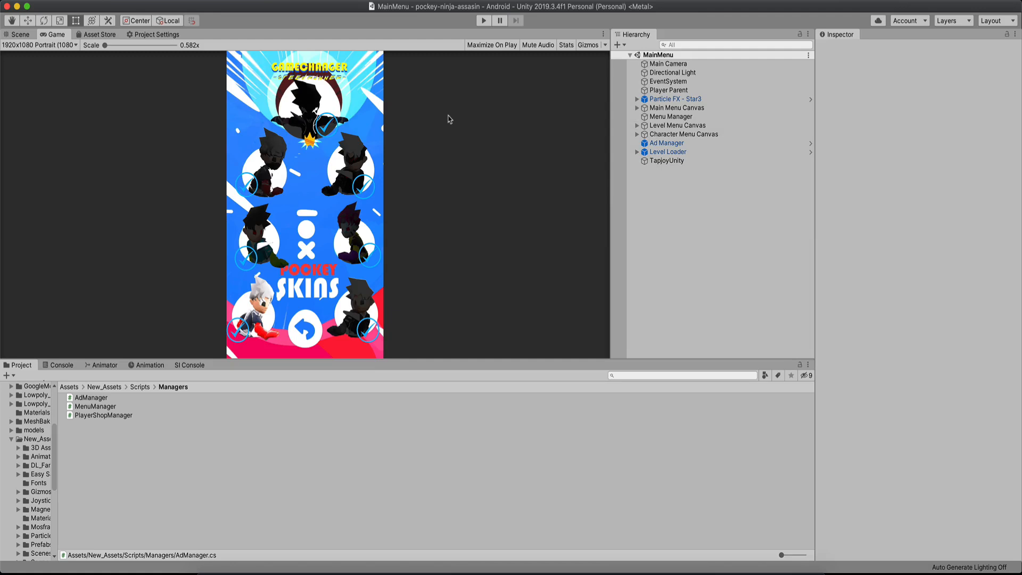
Run the game again and play LVL1 until the Continue / No Thanks loss screen appears
{"action": "left_click", "coordinate": [484, 20]}
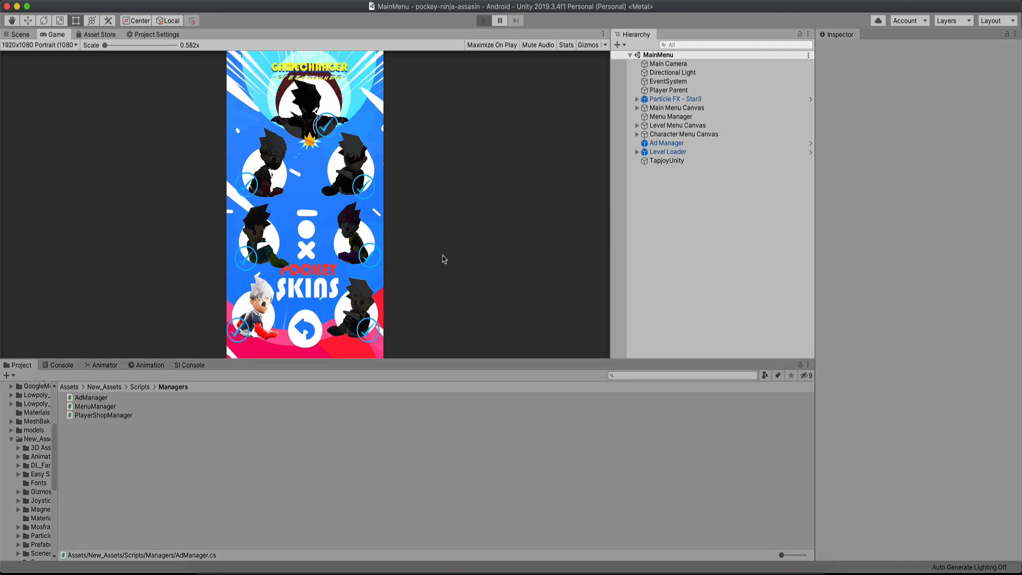
{"action": "left_click", "coordinate": [485, 21]}
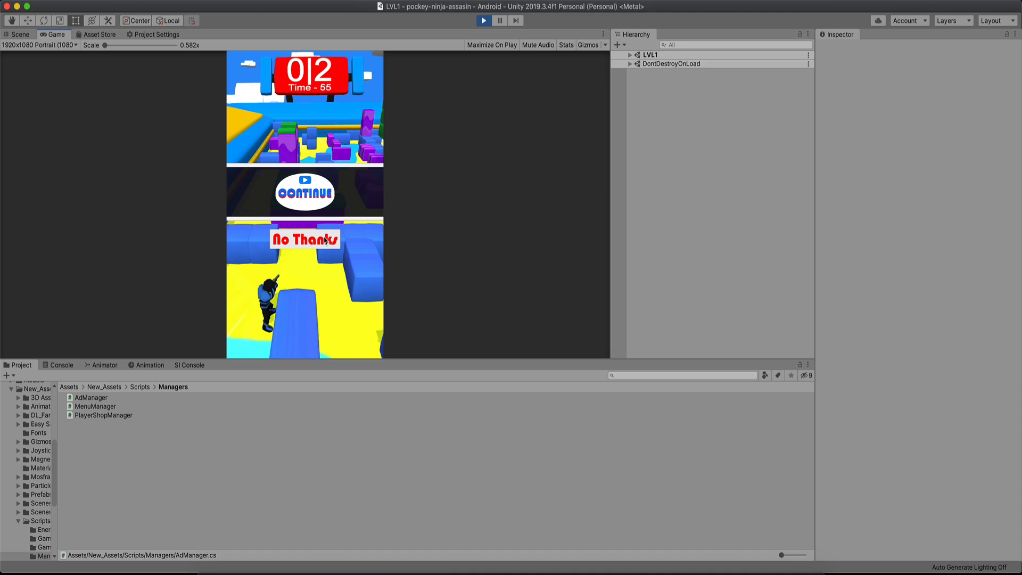
Decline with No Thanks, play LVL1 again, die and decline once more back to the main menu
{"action": "left_click", "coordinate": [305, 239]}
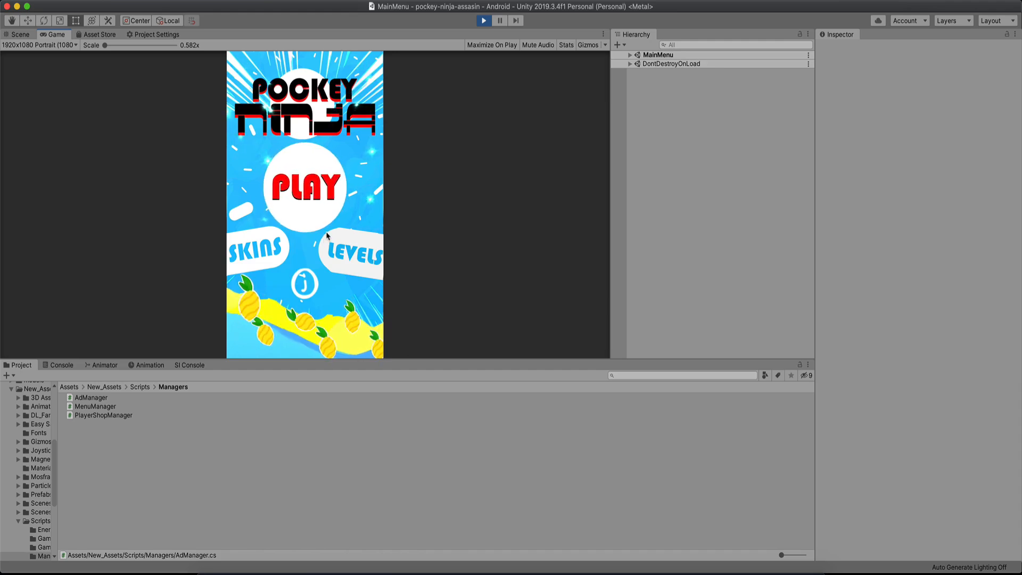
{"action": "left_click", "coordinate": [304, 188]}
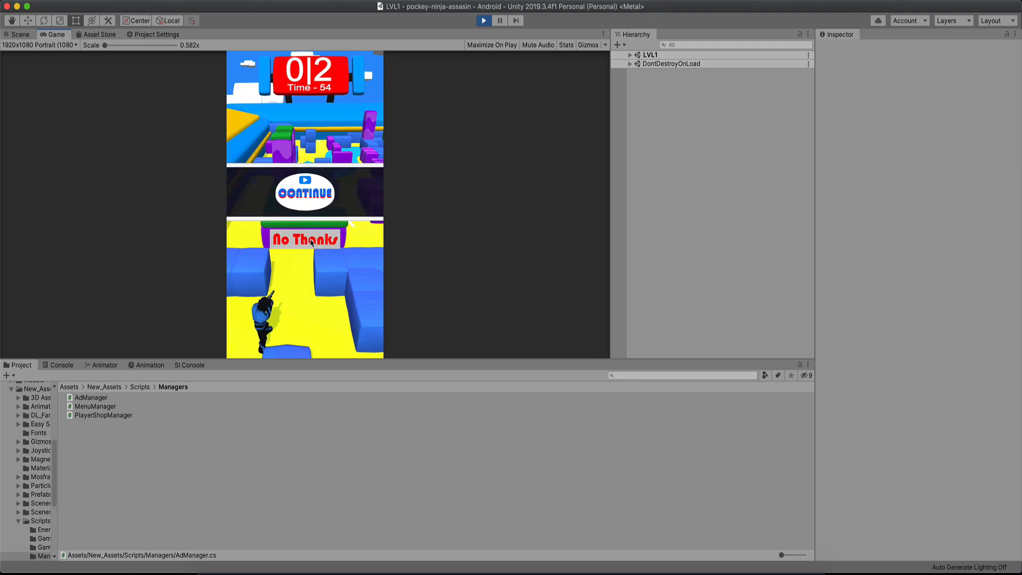
{"action": "left_click", "coordinate": [305, 238]}
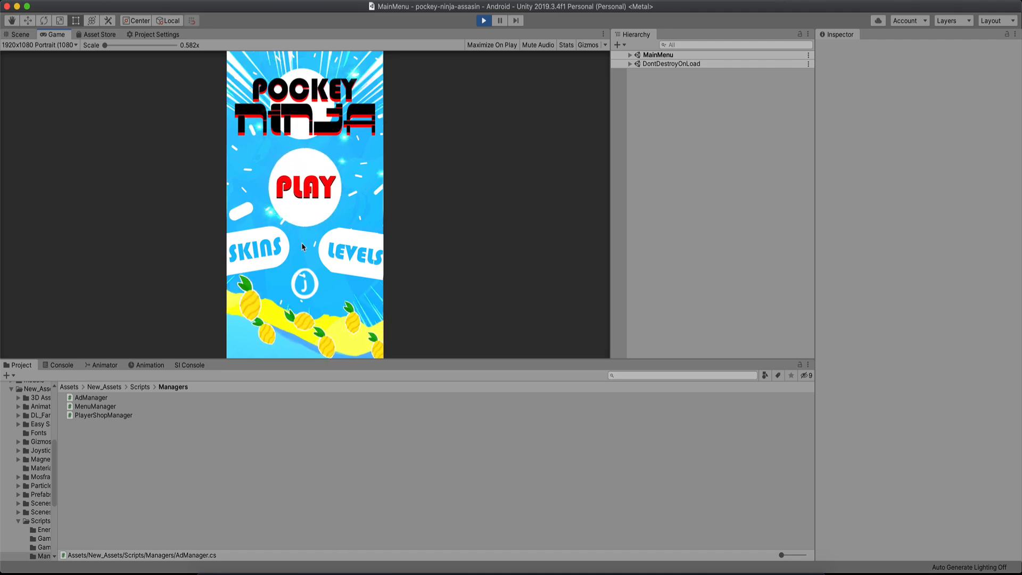
{"action": "mouse_move", "coordinate": [401, 209]}
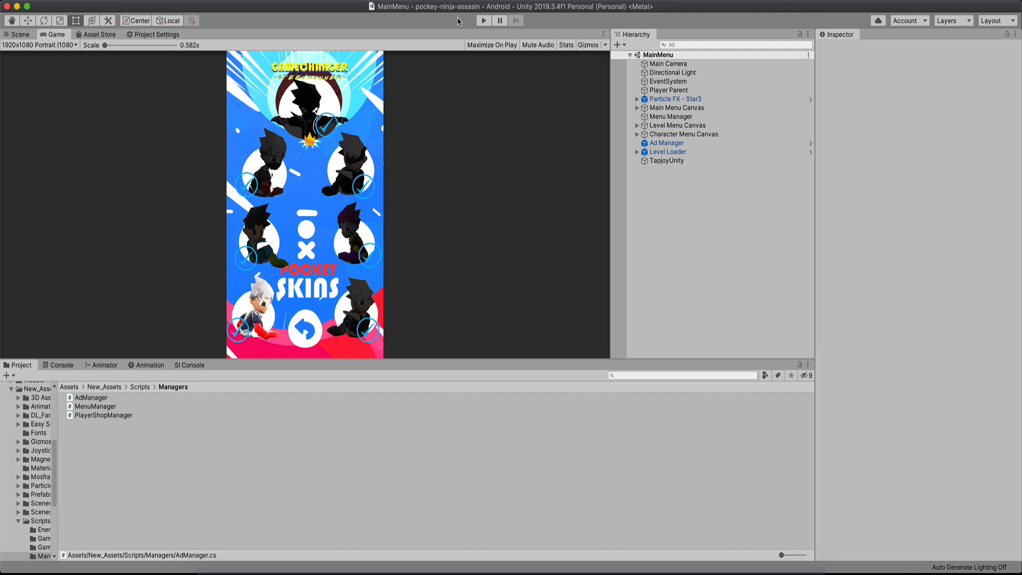
Run the game and complete Level 1, reaching the completion screen with 32 diamonds
{"action": "left_click", "coordinate": [483, 20]}
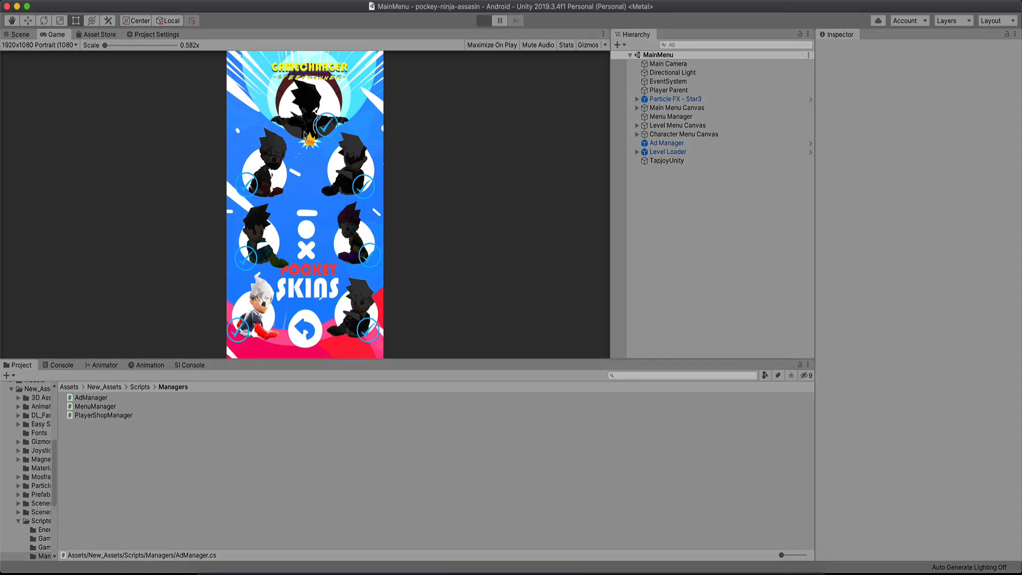
{"action": "left_click", "coordinate": [483, 20]}
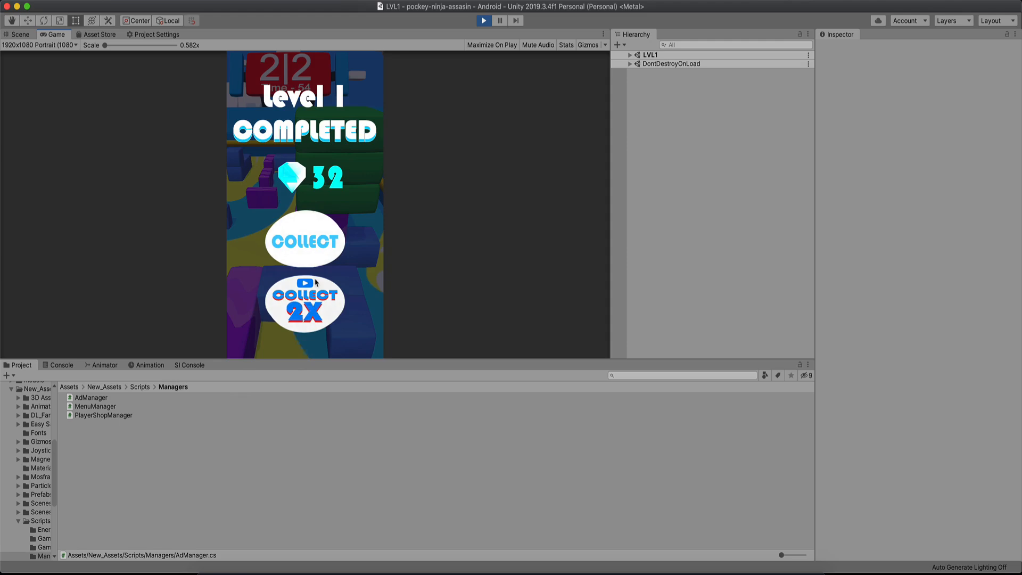
{"action": "mouse_move", "coordinate": [347, 191]}
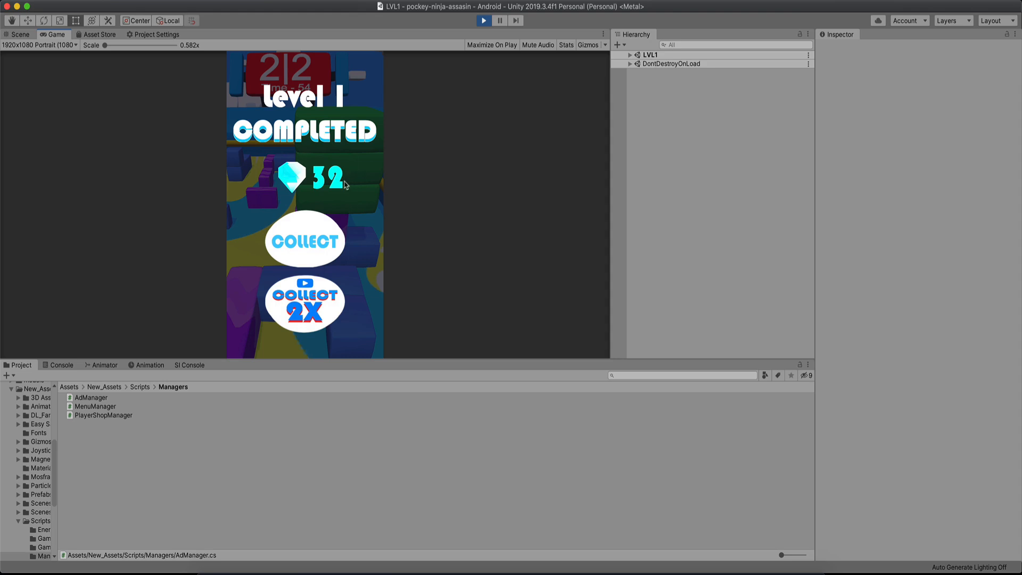
{"action": "mouse_move", "coordinate": [389, 206]}
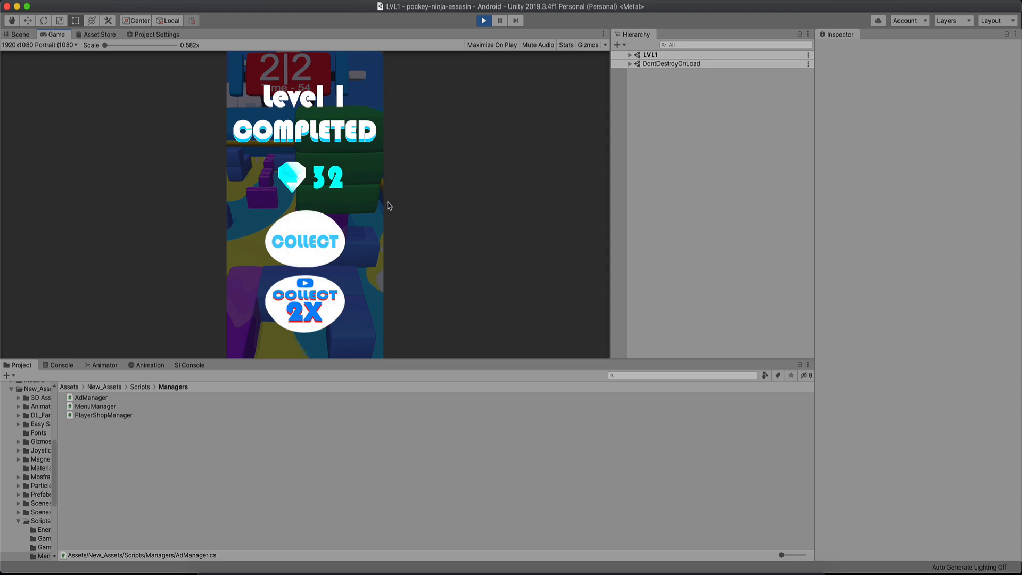
{"action": "mouse_move", "coordinate": [303, 302]}
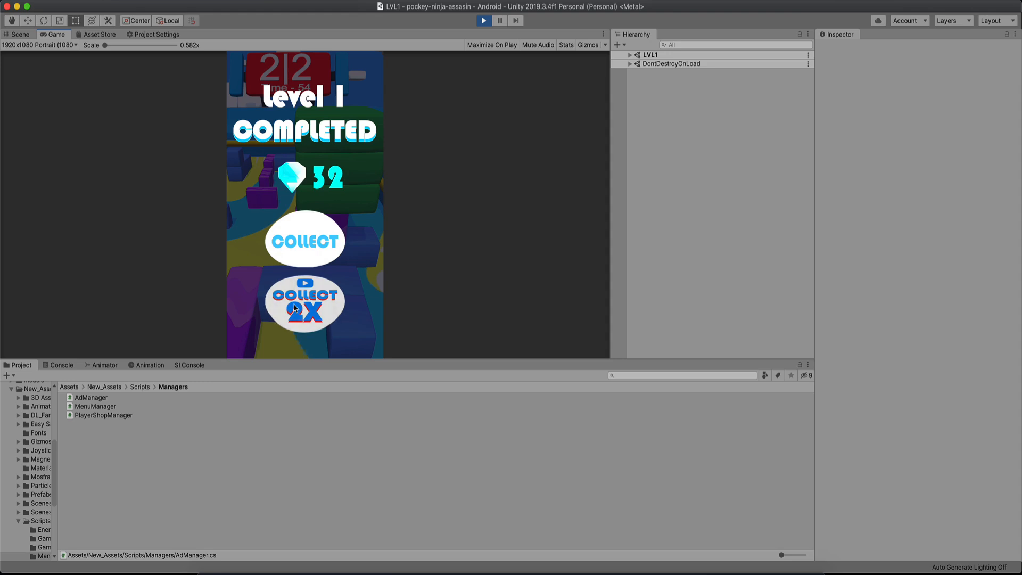
Collect 2X diamonds through the test ad, return to the main menu and stop Play mode
{"action": "left_click", "coordinate": [305, 302]}
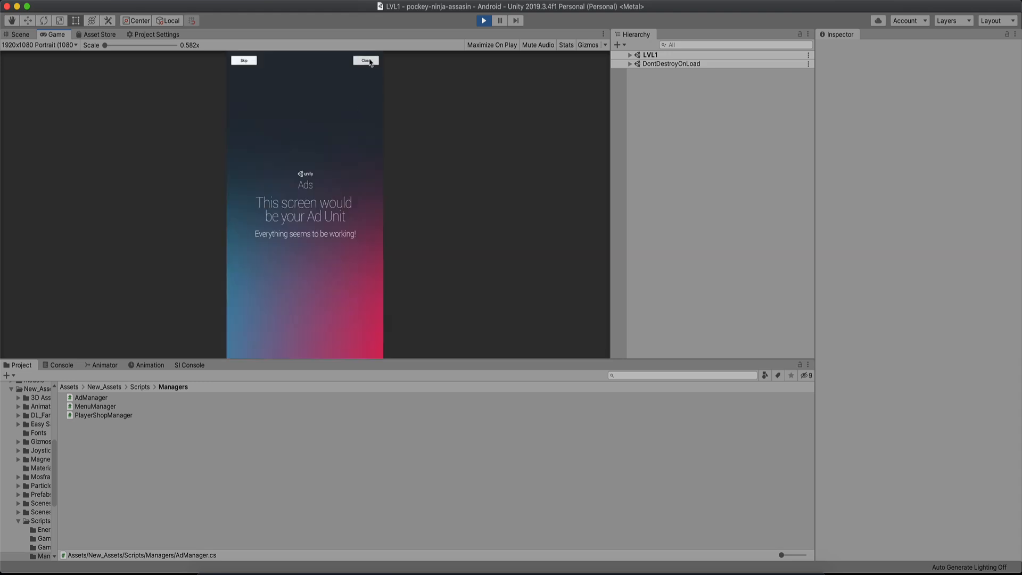
{"action": "left_click", "coordinate": [365, 60]}
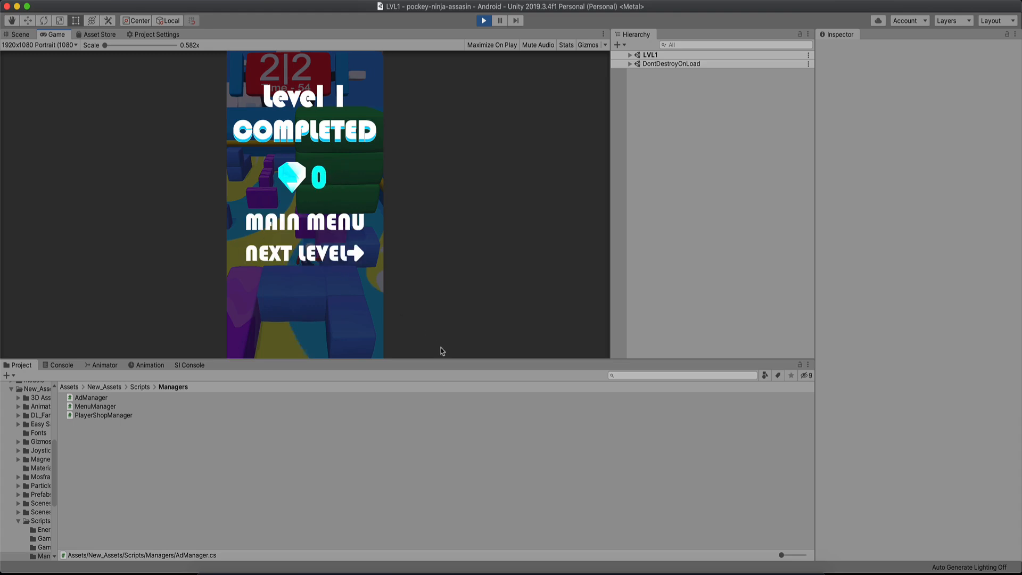
{"action": "mouse_move", "coordinate": [376, 204]}
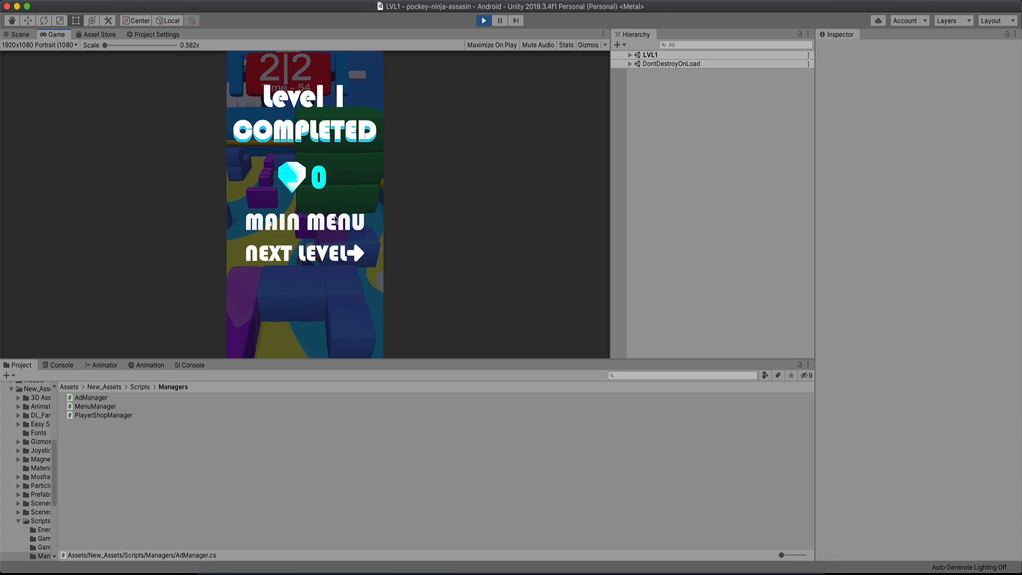
{"action": "left_click", "coordinate": [303, 221]}
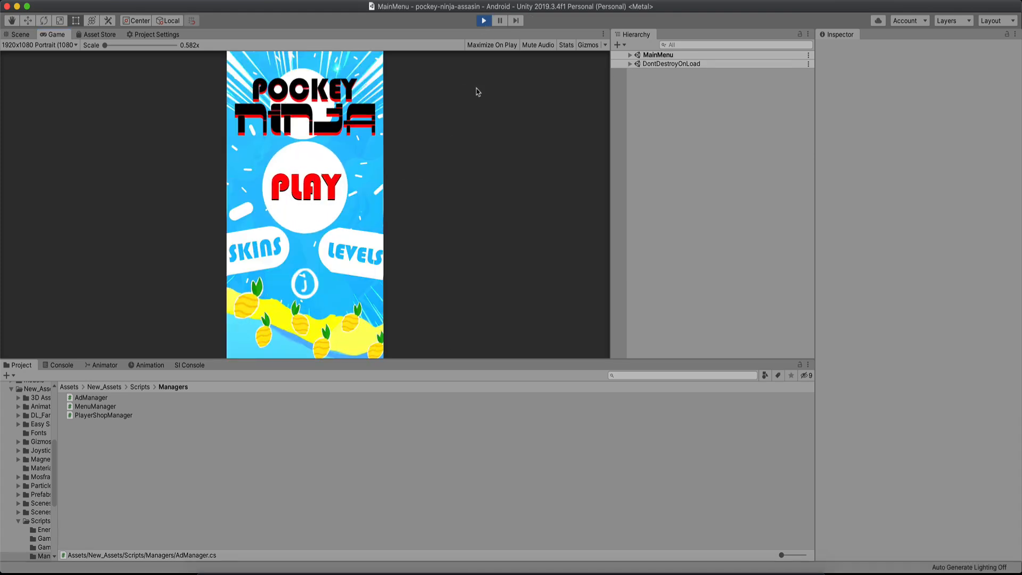
{"action": "left_click", "coordinate": [630, 55]}
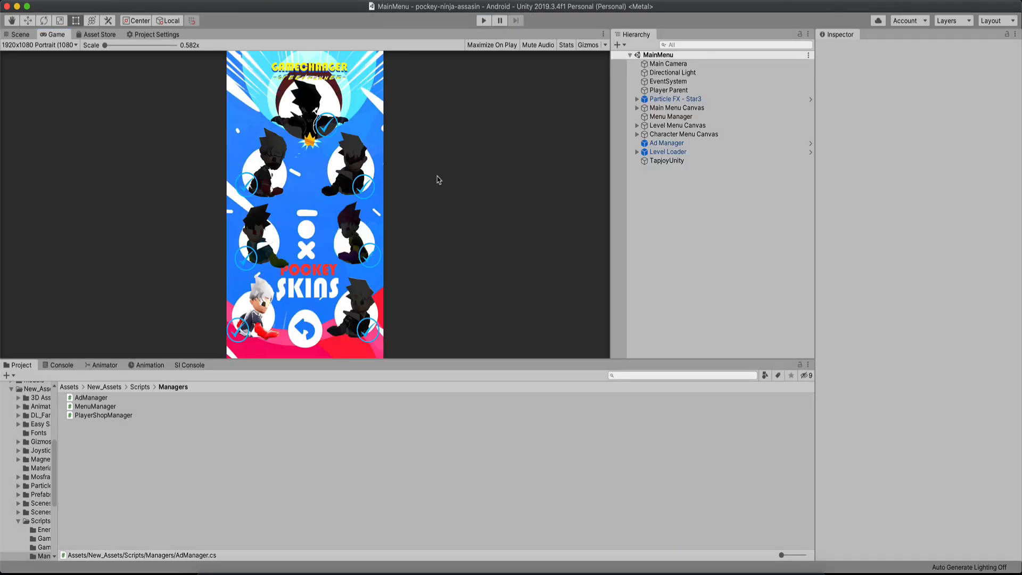